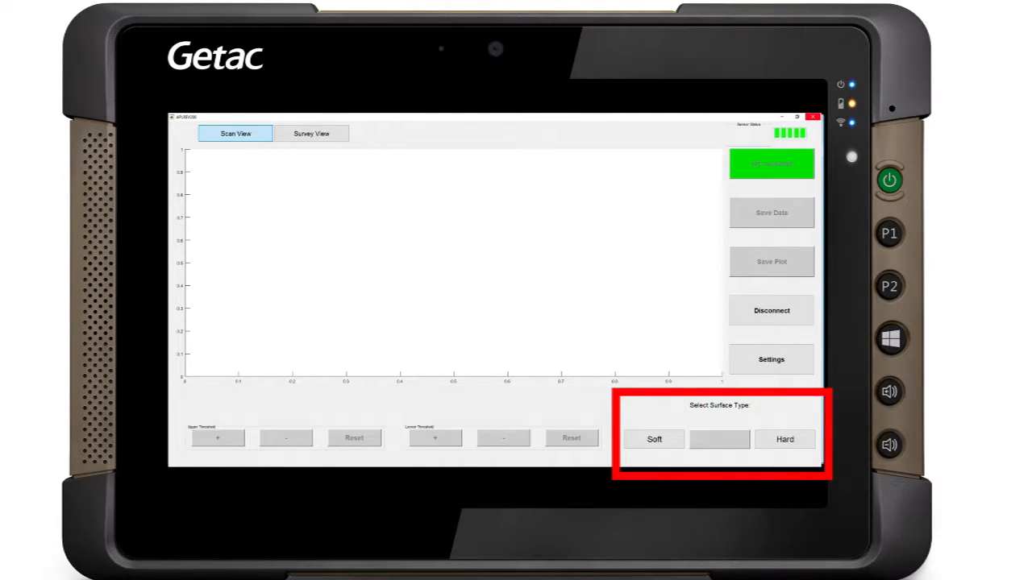
- Choose Hard as the scan surface type in the Select Surface Type panel
click(654, 440)
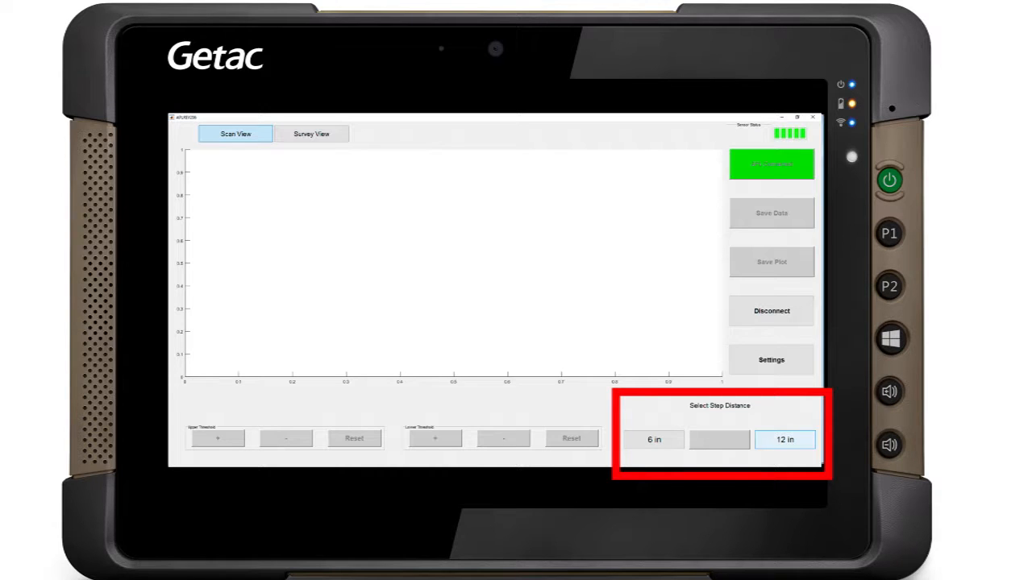
- Set the step distance to 12 in, reaching Ready for Reading slice 1
click(784, 439)
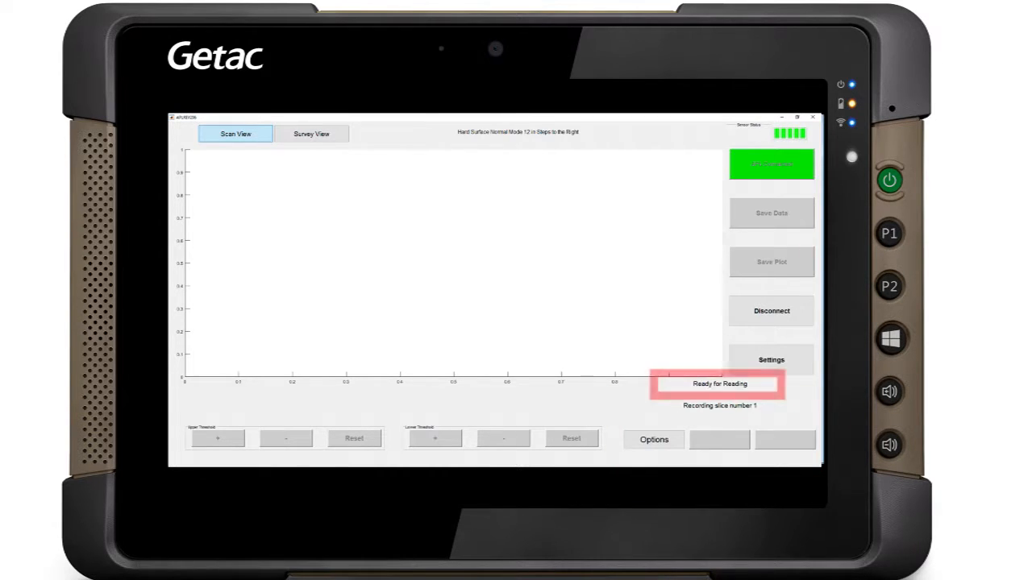